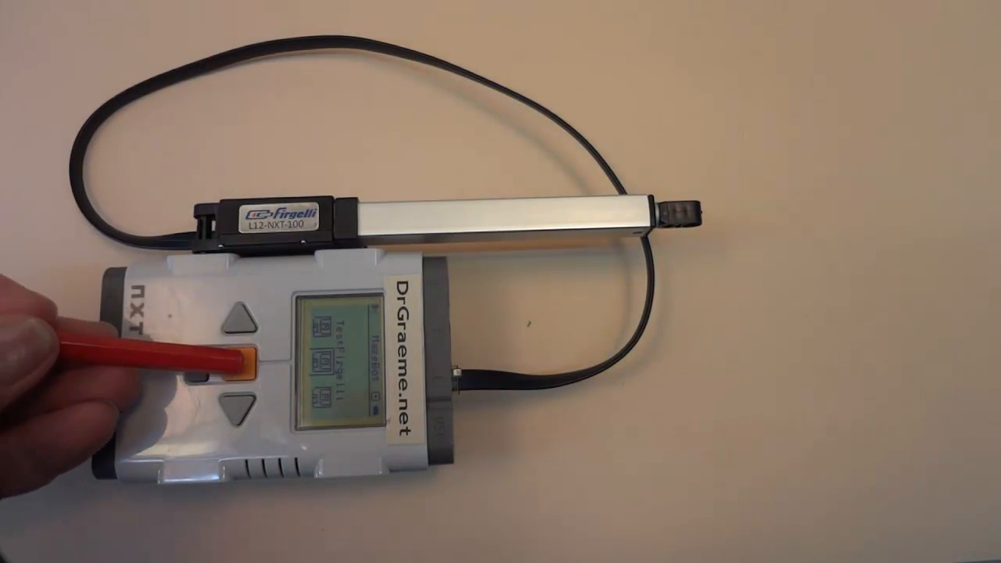
{"action": "left_click", "coordinate": [244, 357]}
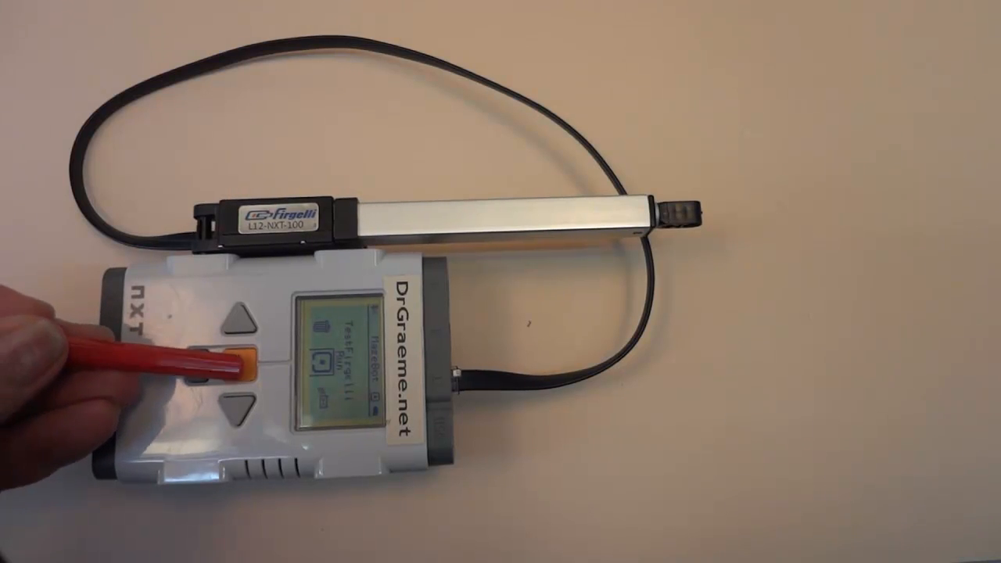
{"action": "left_click", "coordinate": [235, 360]}
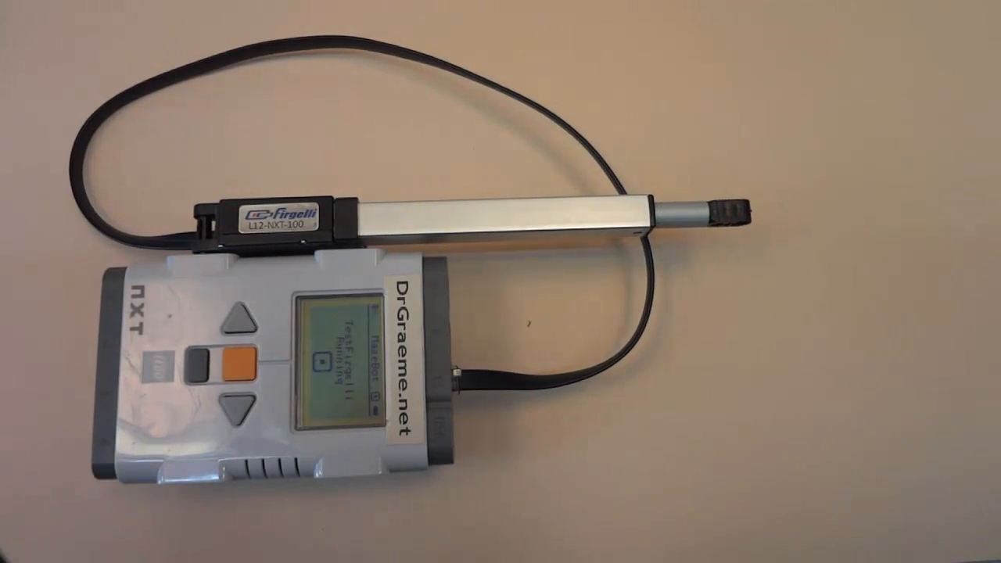